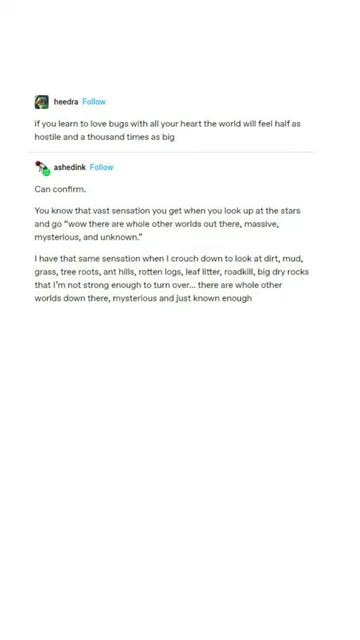
scroll(down, 3)
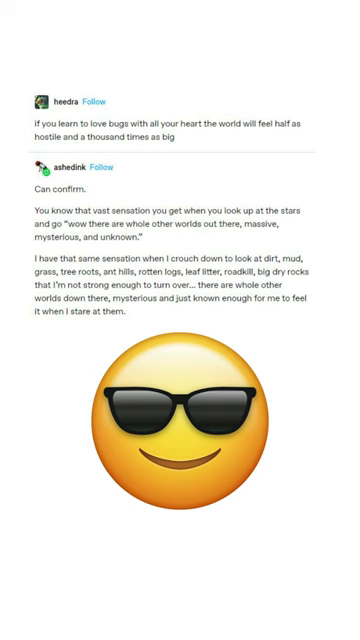